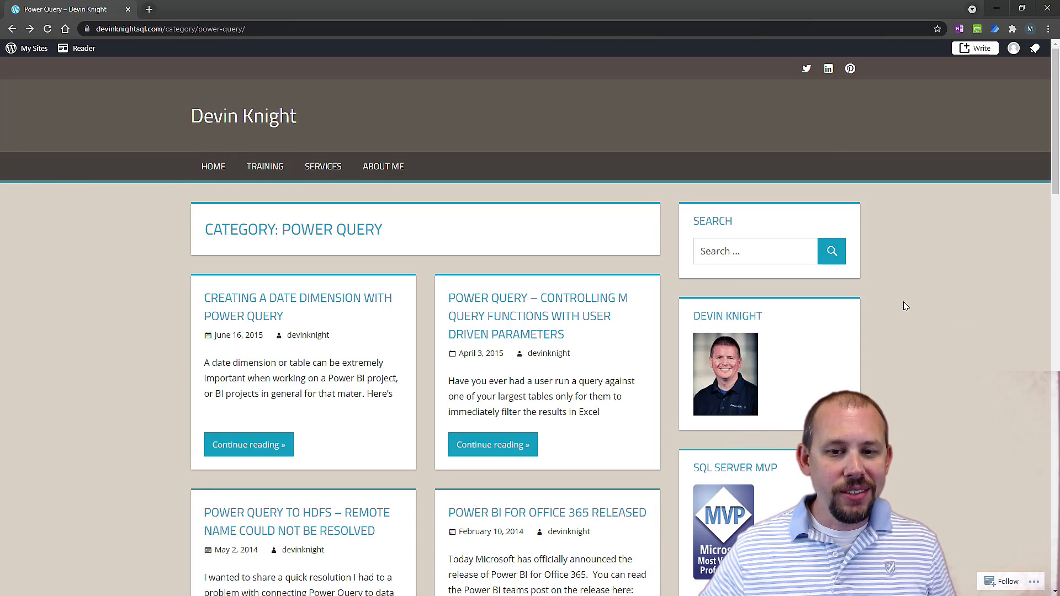
# Step: Open the Creating a Date Dimension article and copy its date dimension M script
pyautogui.scroll(-3)
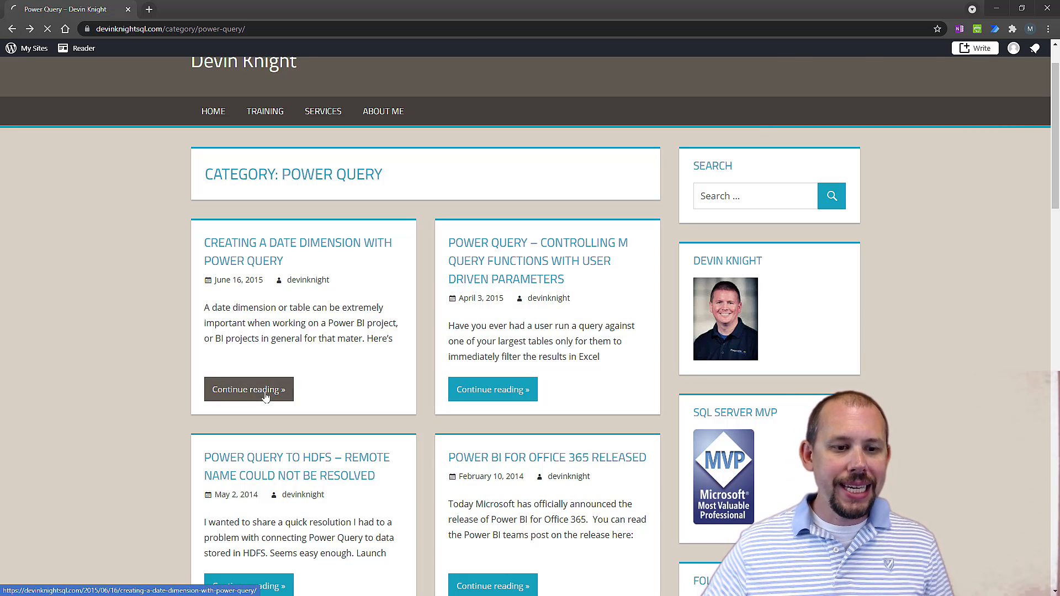
pyautogui.click(249, 390)
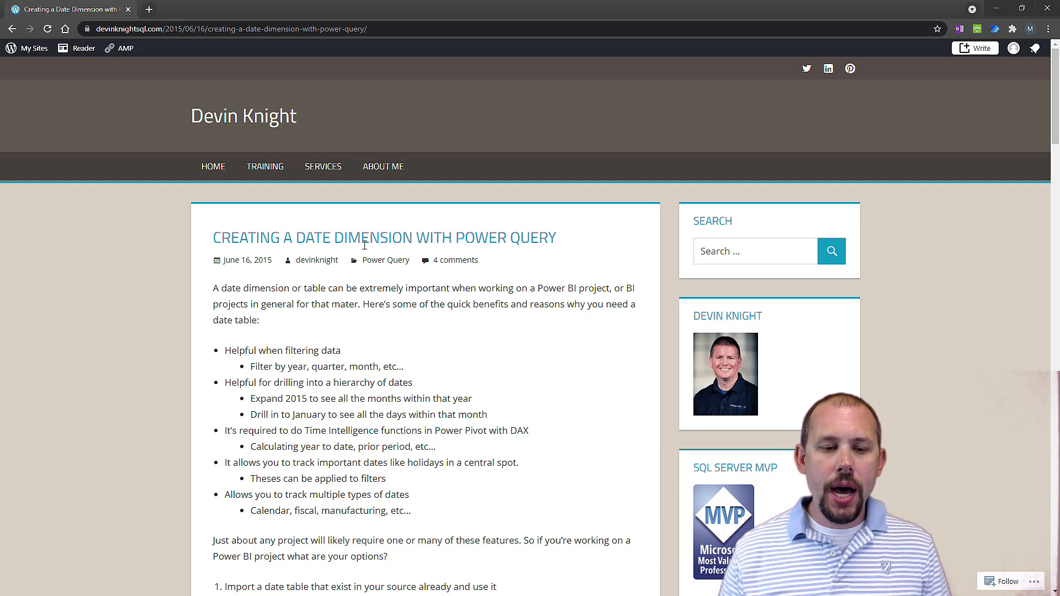
pyautogui.scroll(-3)
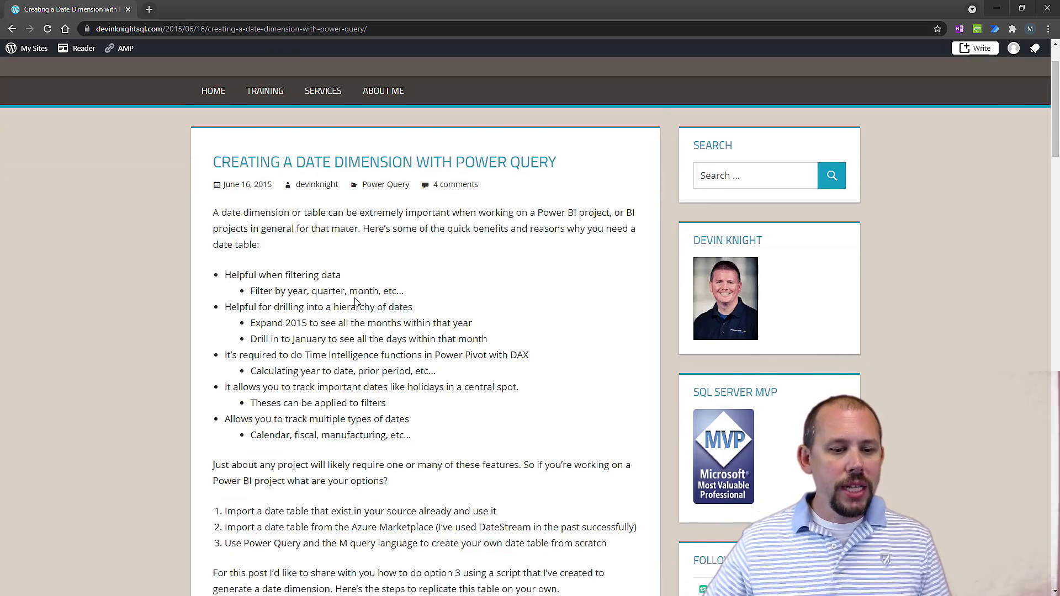
pyautogui.scroll(-3)
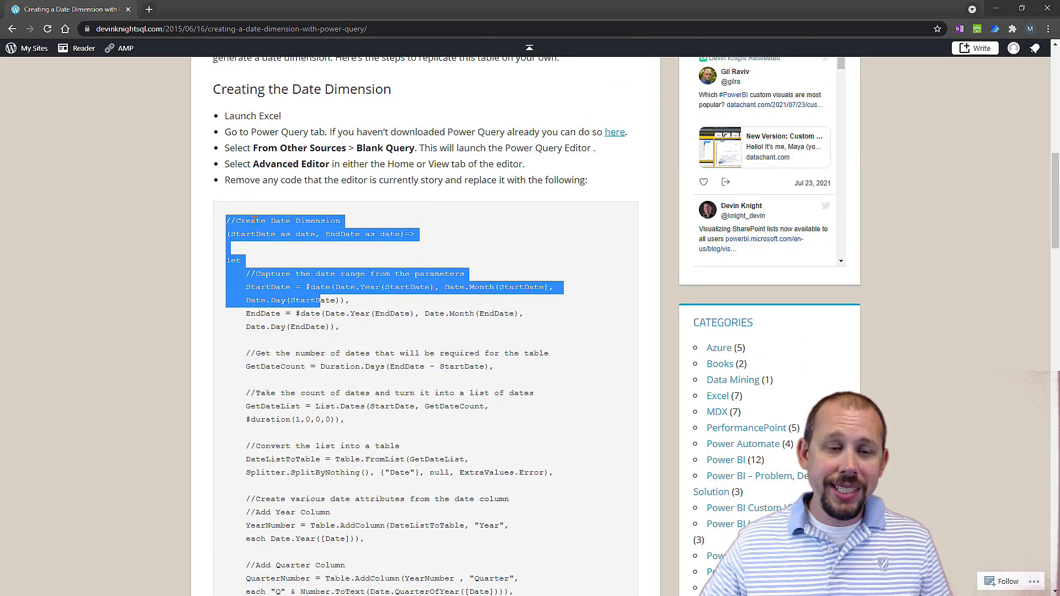
pyautogui.scroll(-3)
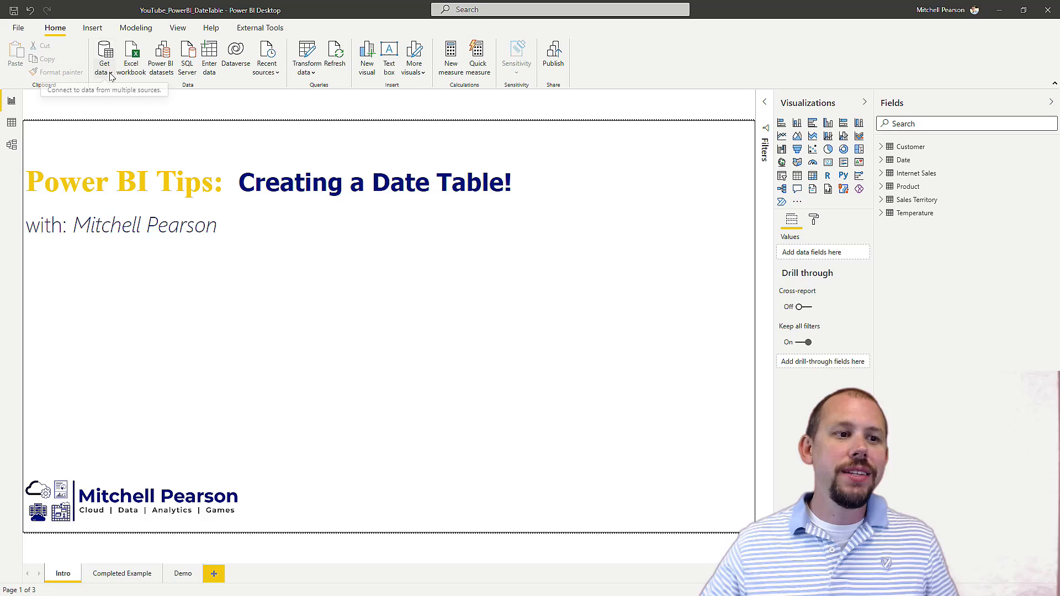
# Step: Create a blank query (Query1) from Get data, opening the Power Query Editor
pyautogui.click(104, 58)
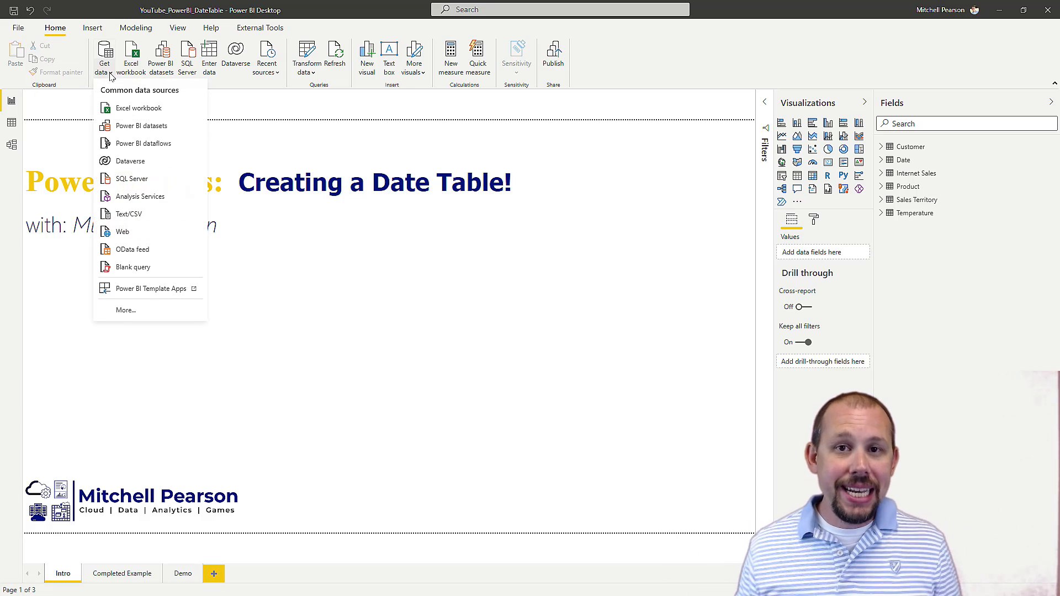
pyautogui.moveTo(133, 283)
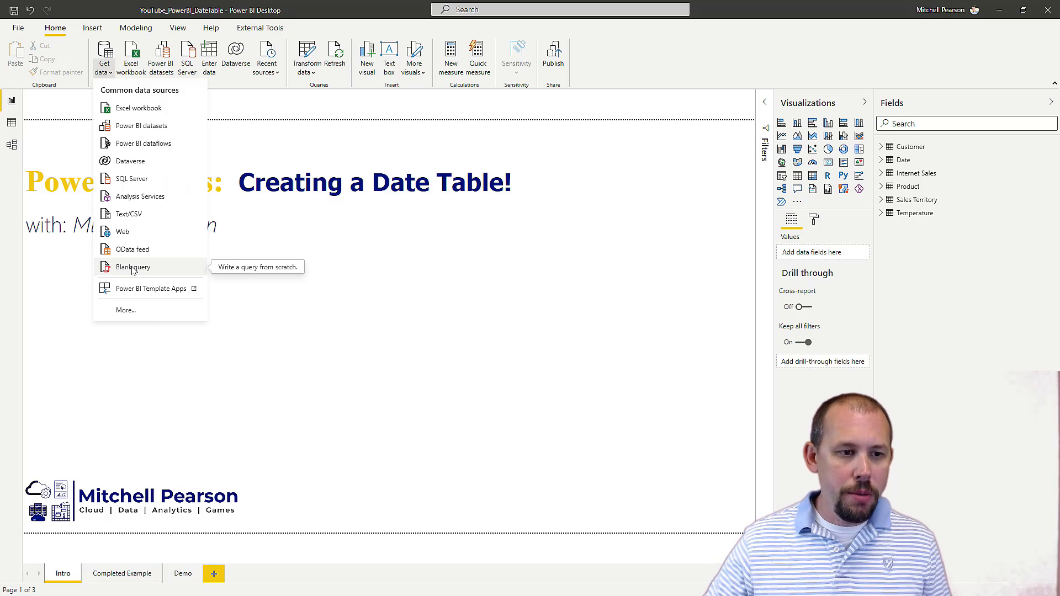
pyautogui.click(132, 267)
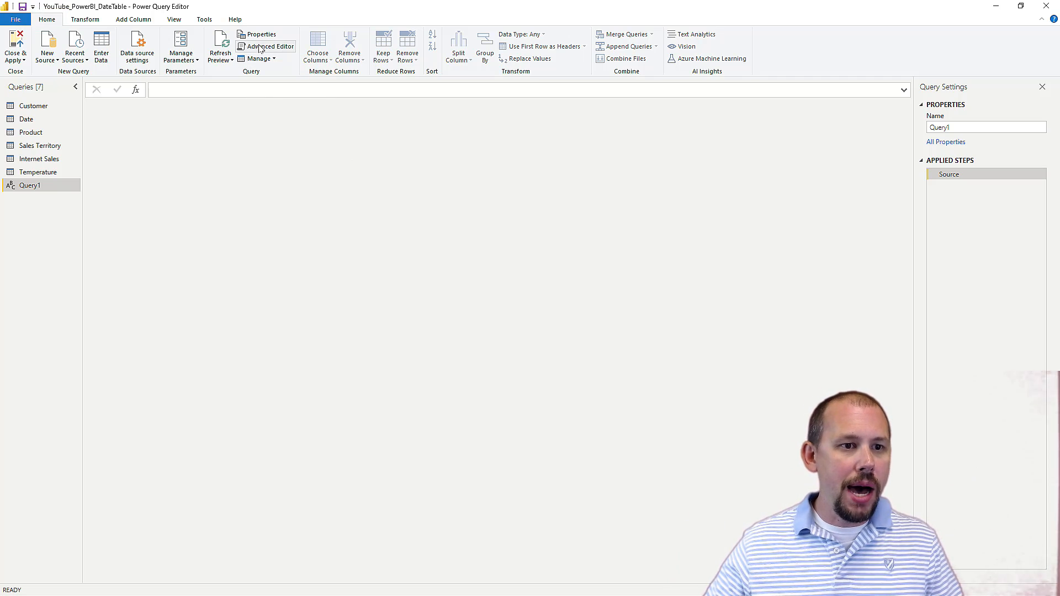
# Step: Replace Query1's code in the Advanced Editor with the copied date dimension script
pyautogui.click(269, 47)
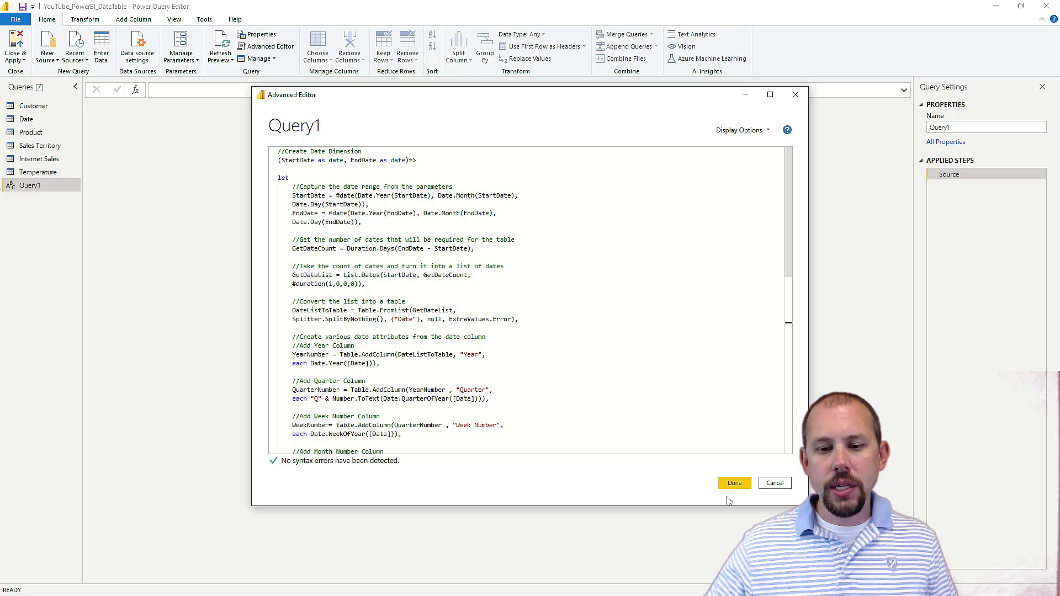
pyautogui.click(734, 482)
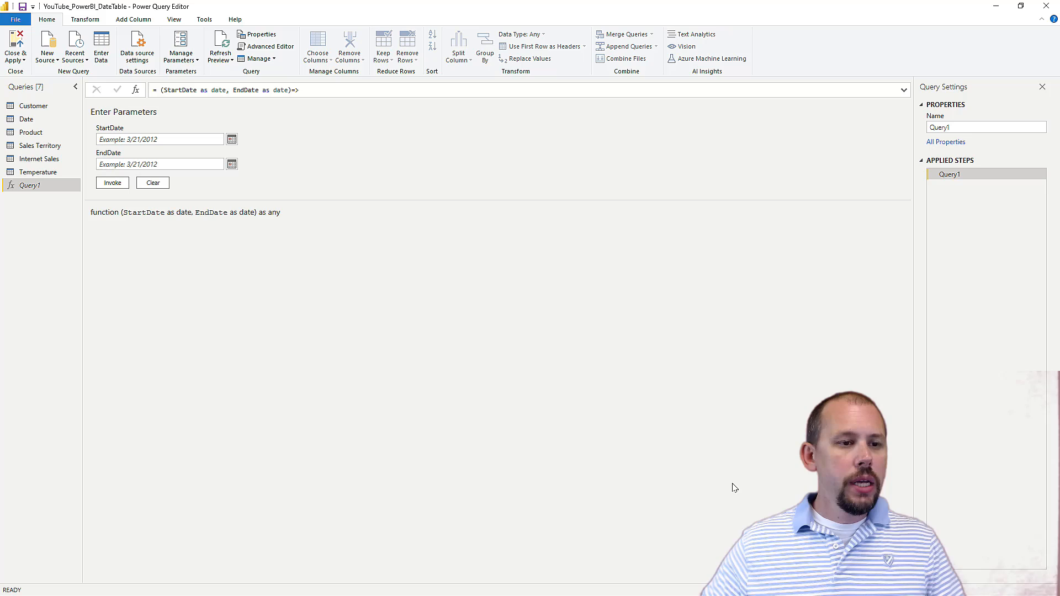
# Step: Invoke the date function with StartDate 1/1/2018 and EndDate 12/31/2021
pyautogui.click(159, 140)
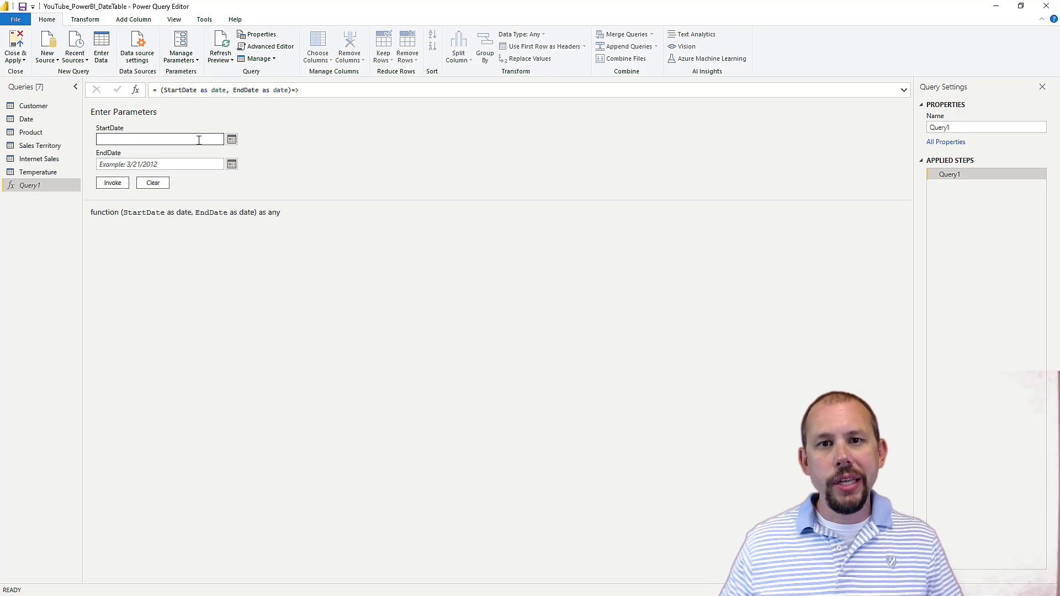
pyautogui.write('1/1/2018')
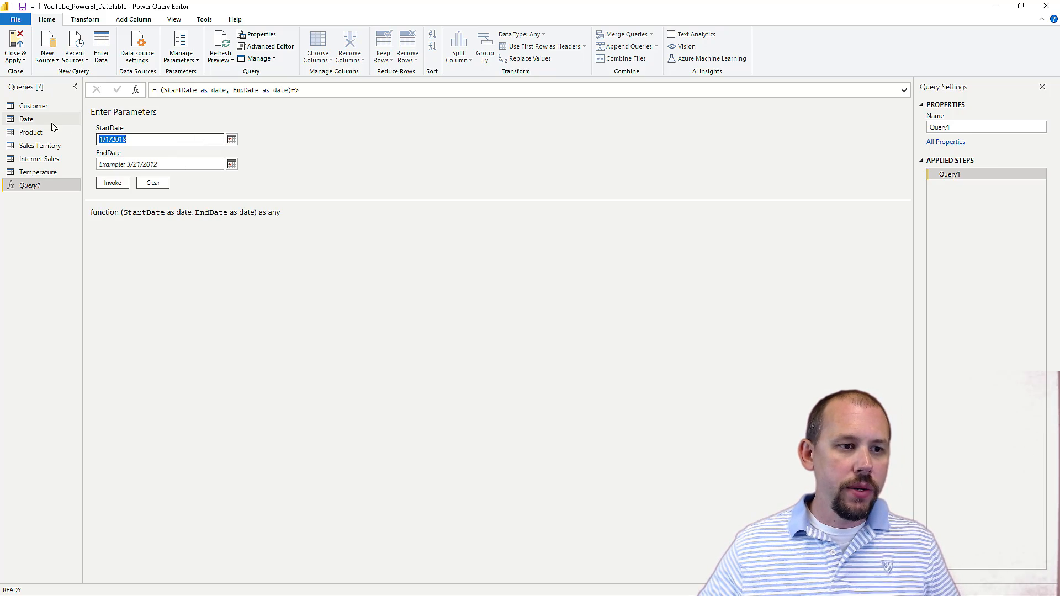
pyautogui.write('12/31/2021')
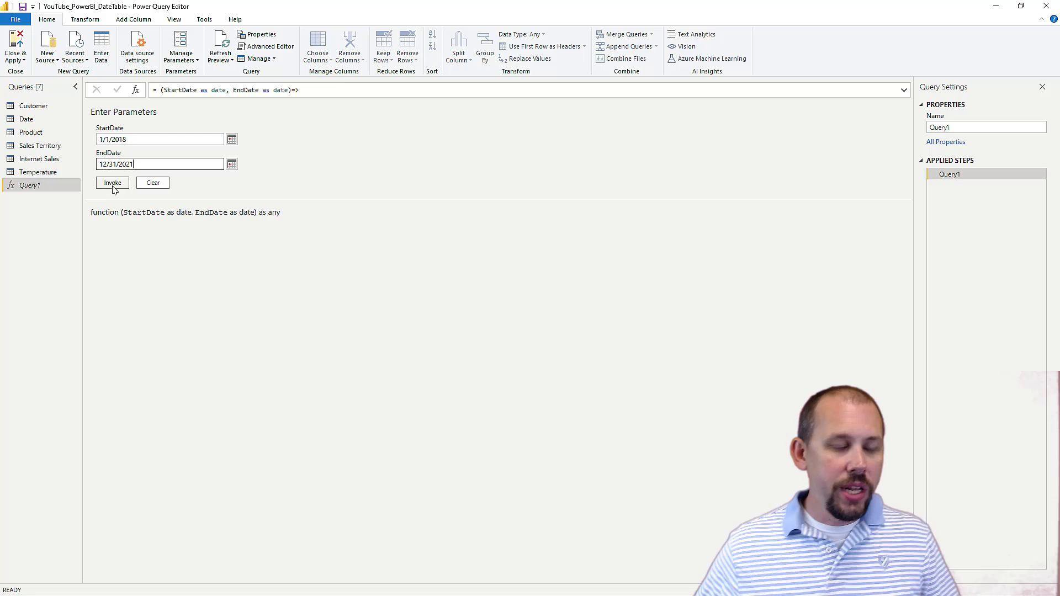
pyautogui.click(113, 183)
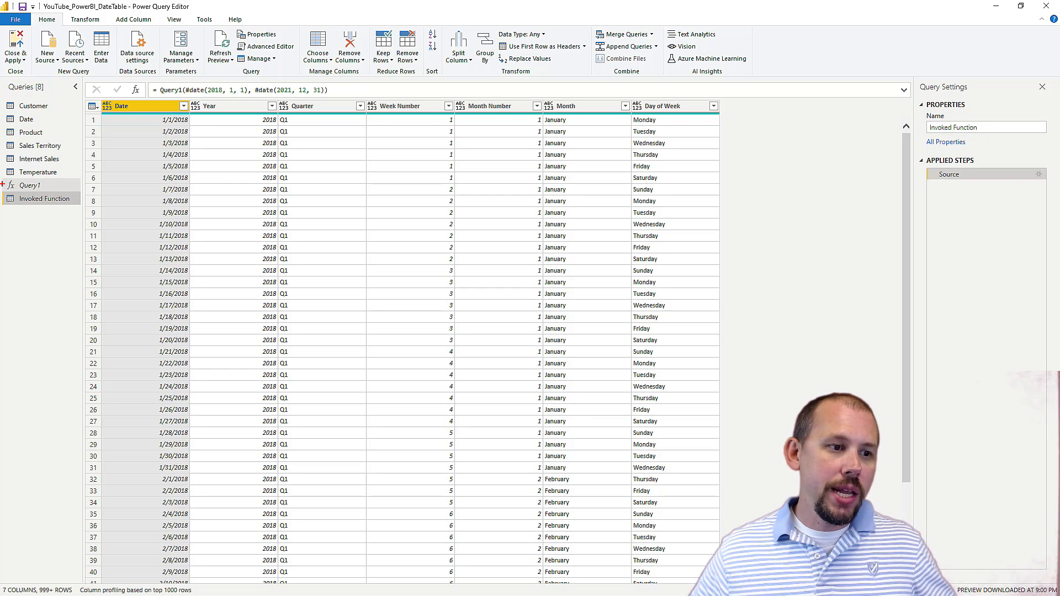
pyautogui.click(44, 197)
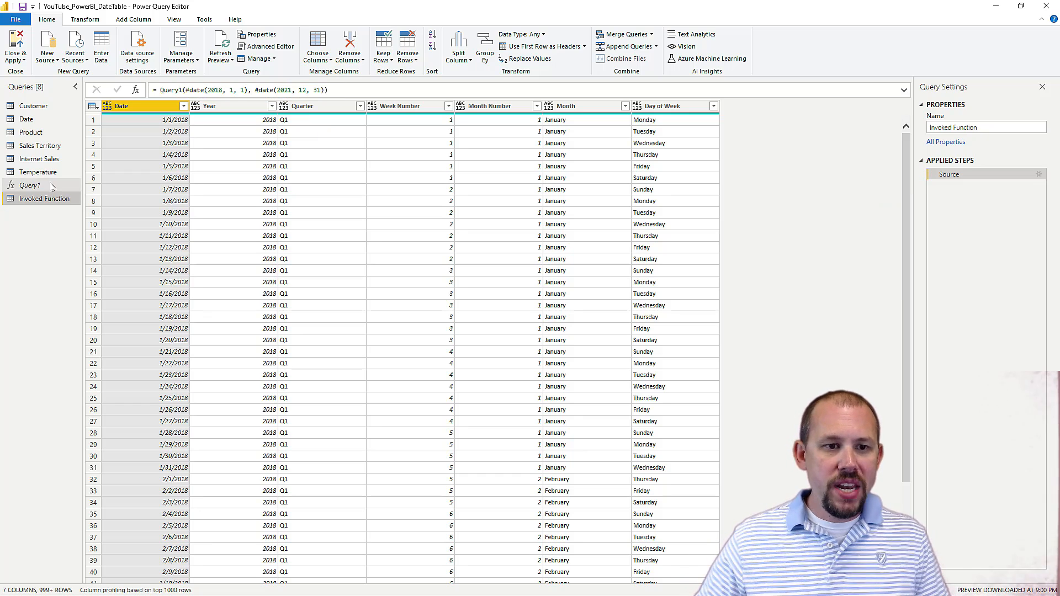
# Step: Type Month Number and Week Number as whole number, Date as date, Day of Week as text
pyautogui.click(461, 106)
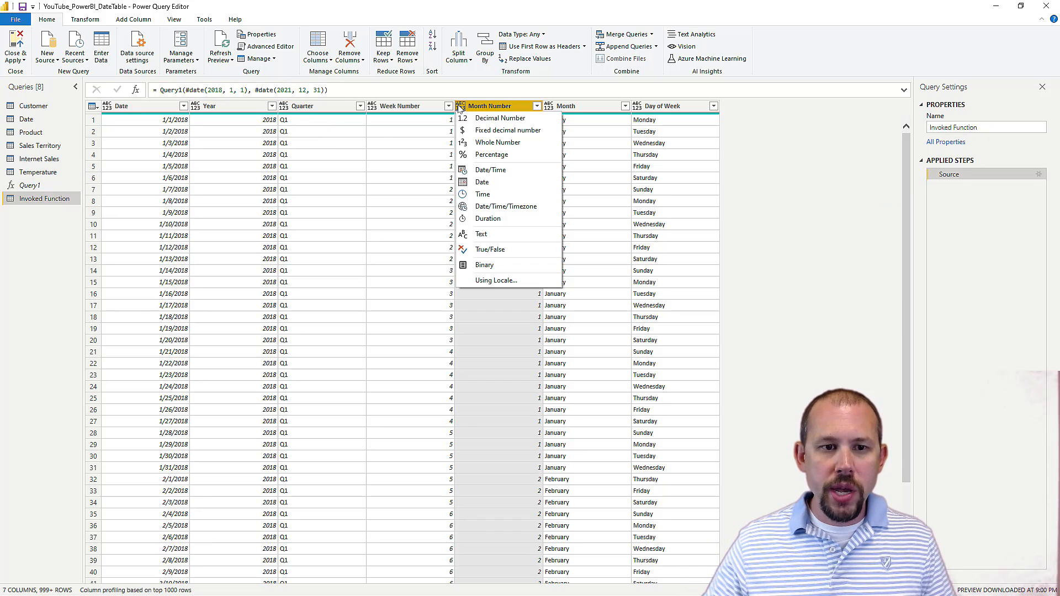
pyautogui.click(498, 142)
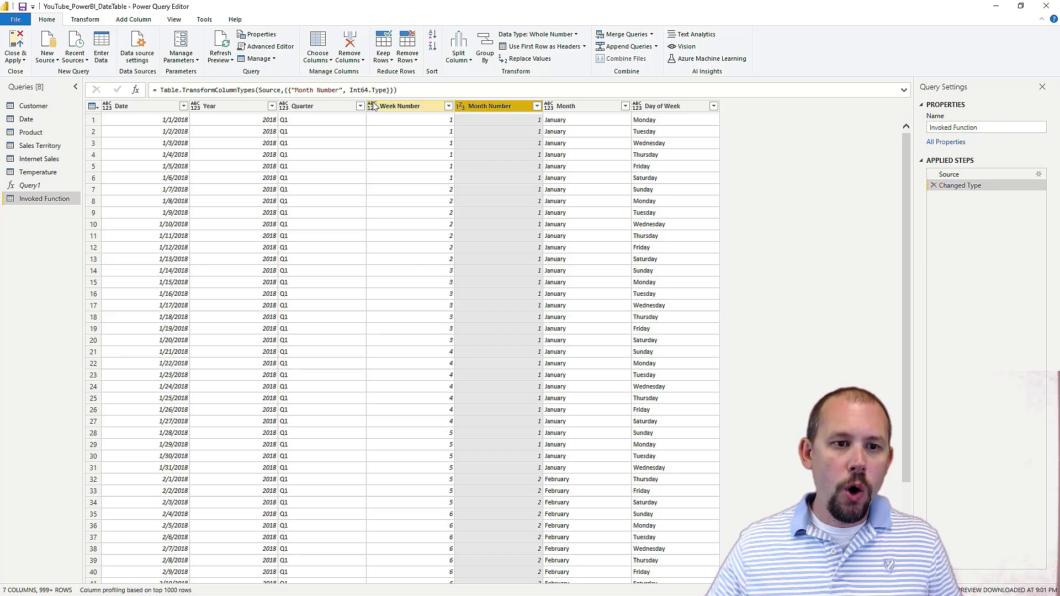
pyautogui.click(402, 106)
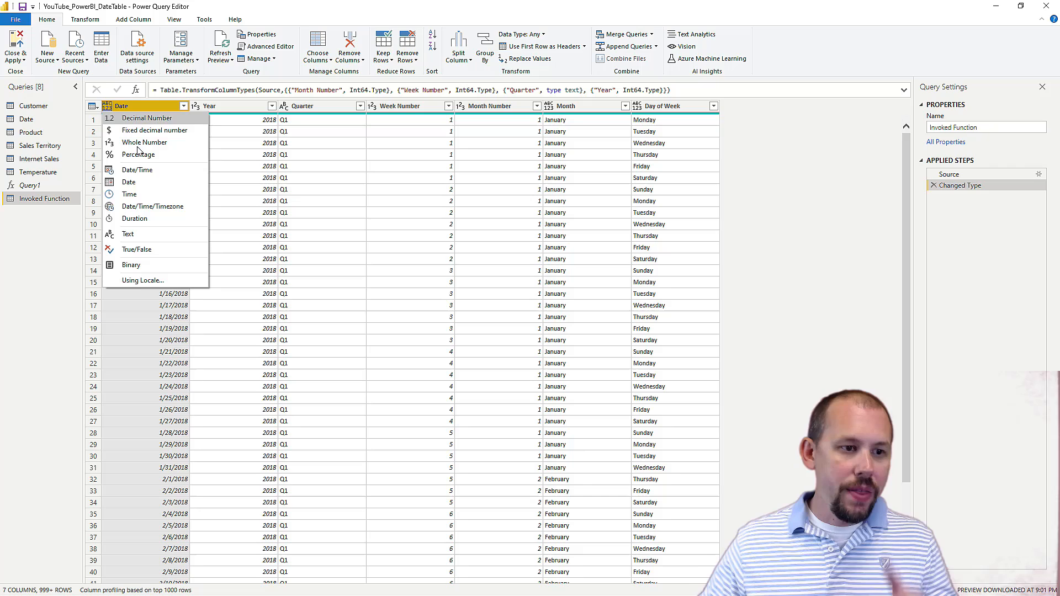
pyautogui.click(128, 182)
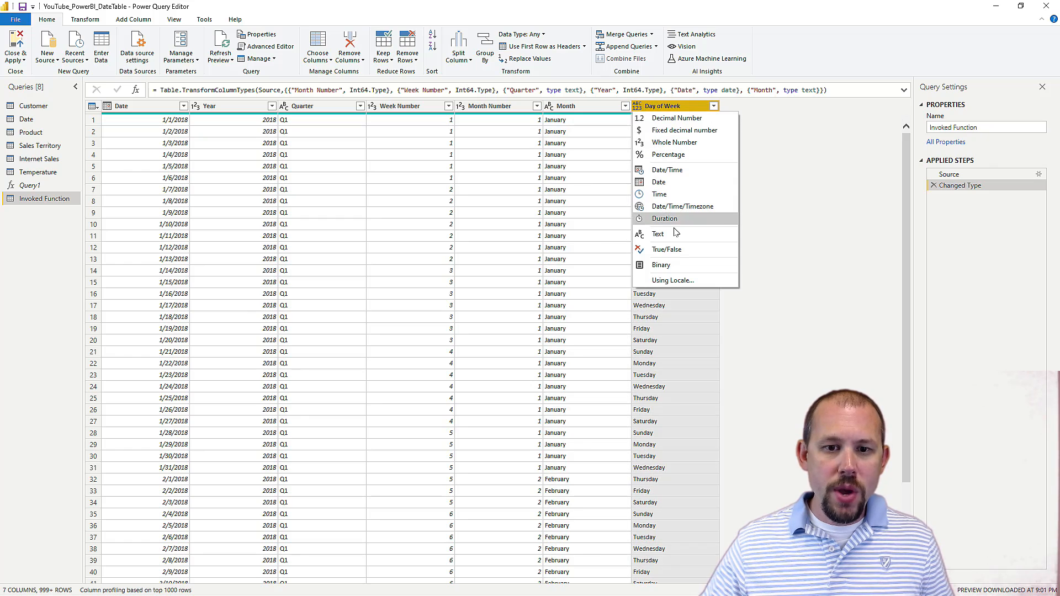
pyautogui.click(659, 234)
pyautogui.write('D')
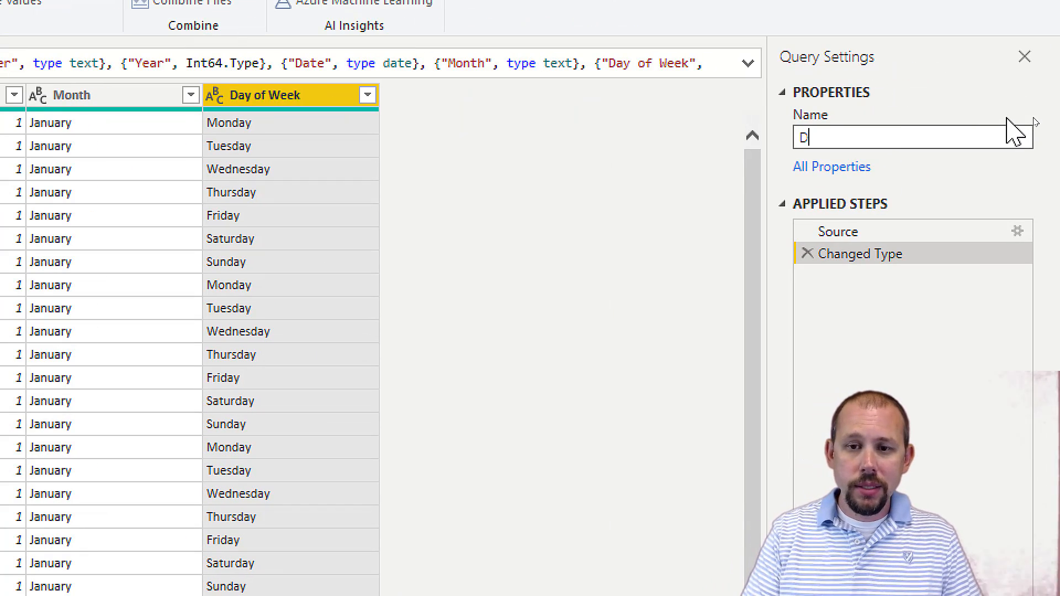
# Step: Rename the query to Date Table and load it into the model with Close & Apply
pyautogui.write('ate Table')
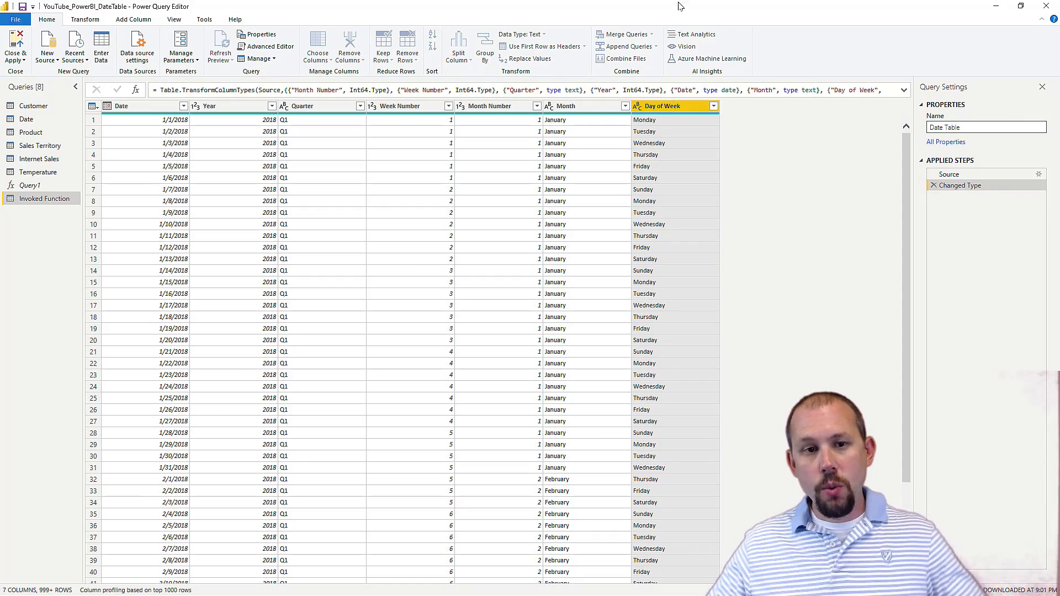
pyautogui.click(14, 48)
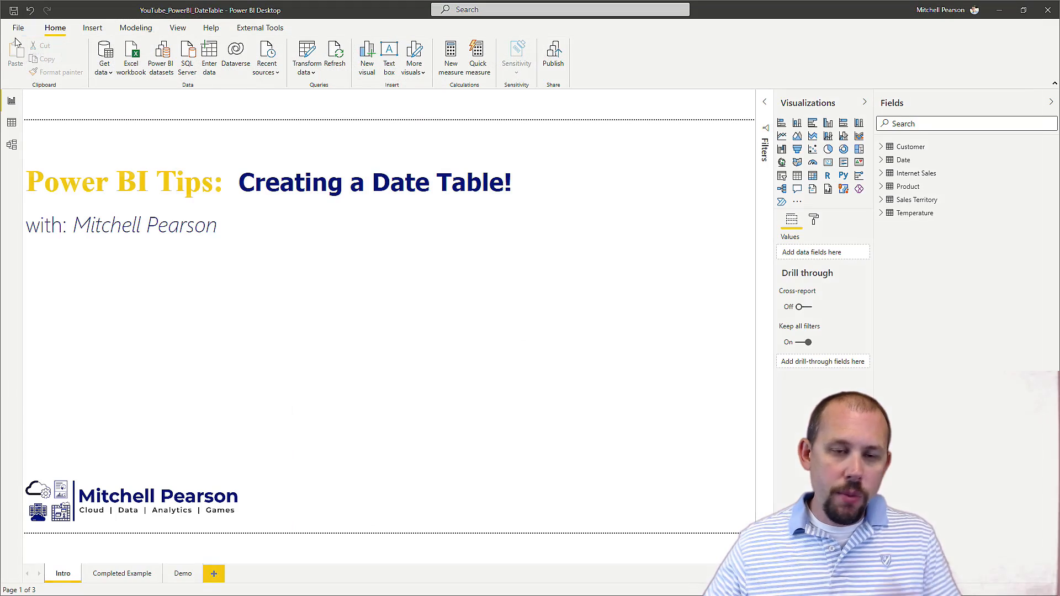